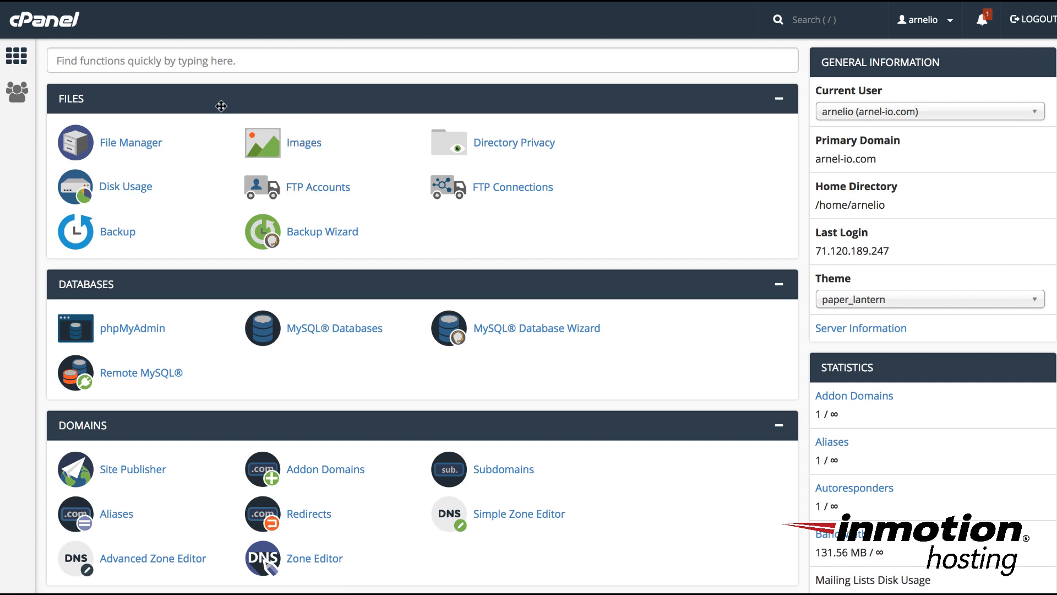
pyautogui.moveTo(169, 13)
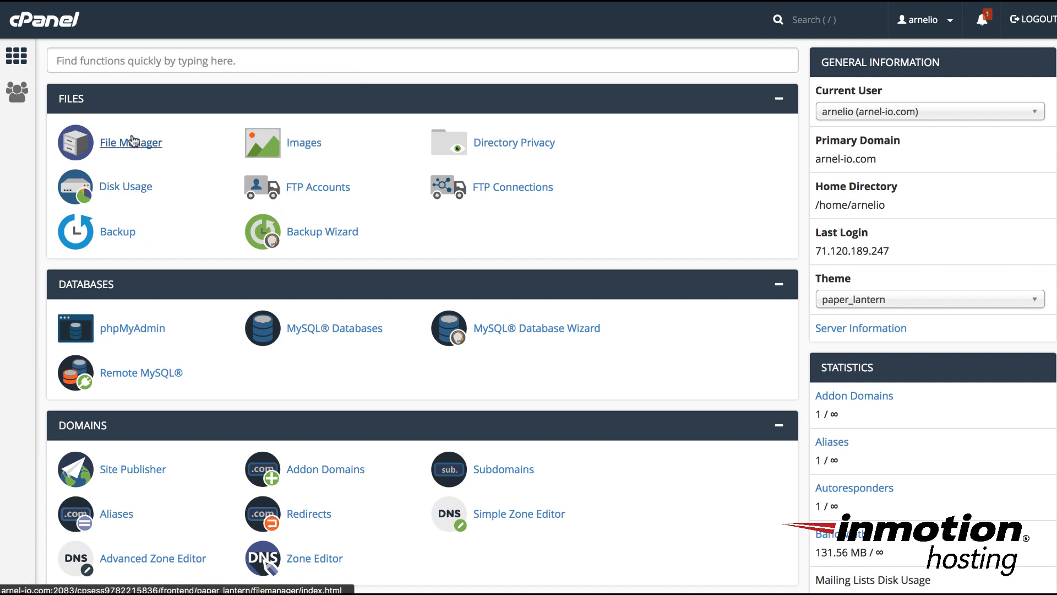
pyautogui.moveTo(128, 146)
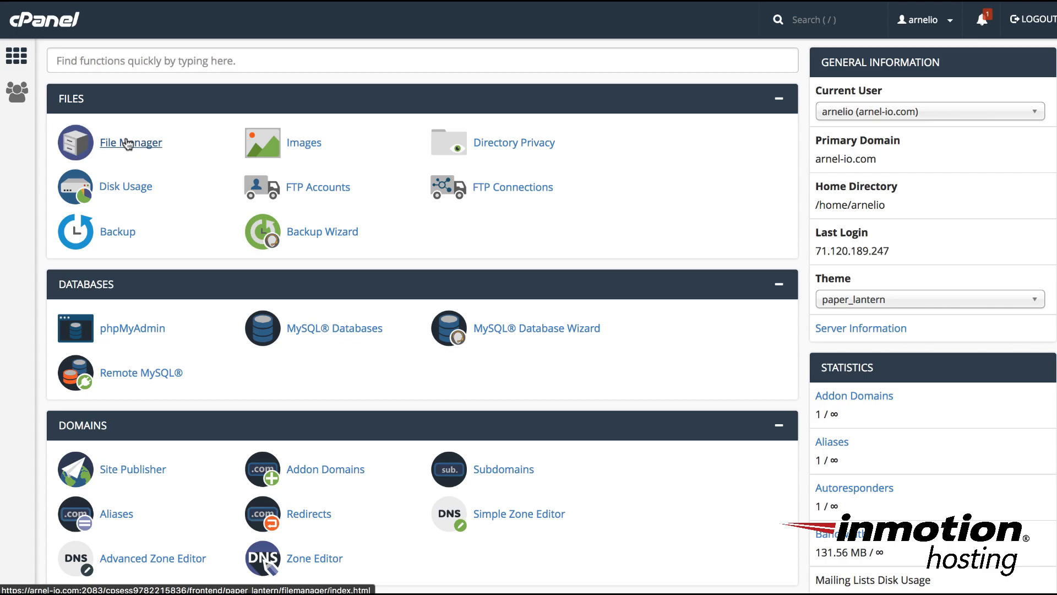
# Launch File Manager from the cPanel home page to reach public_html/wp931
pyautogui.click(131, 142)
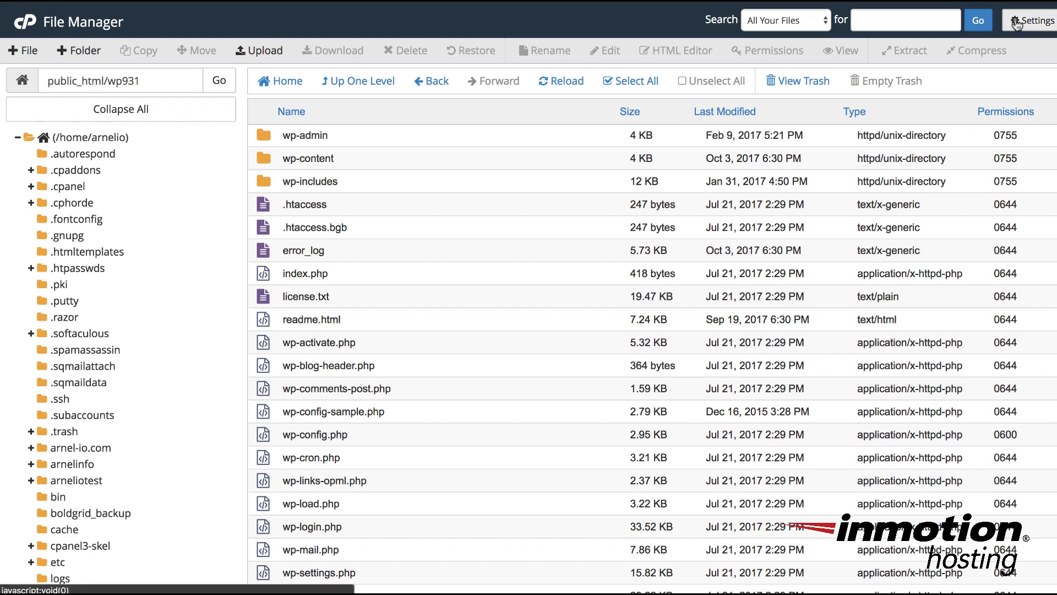
# Enable 'Show Hidden Files (dotfiles)' in File Manager preferences and save
pyautogui.click(1027, 20)
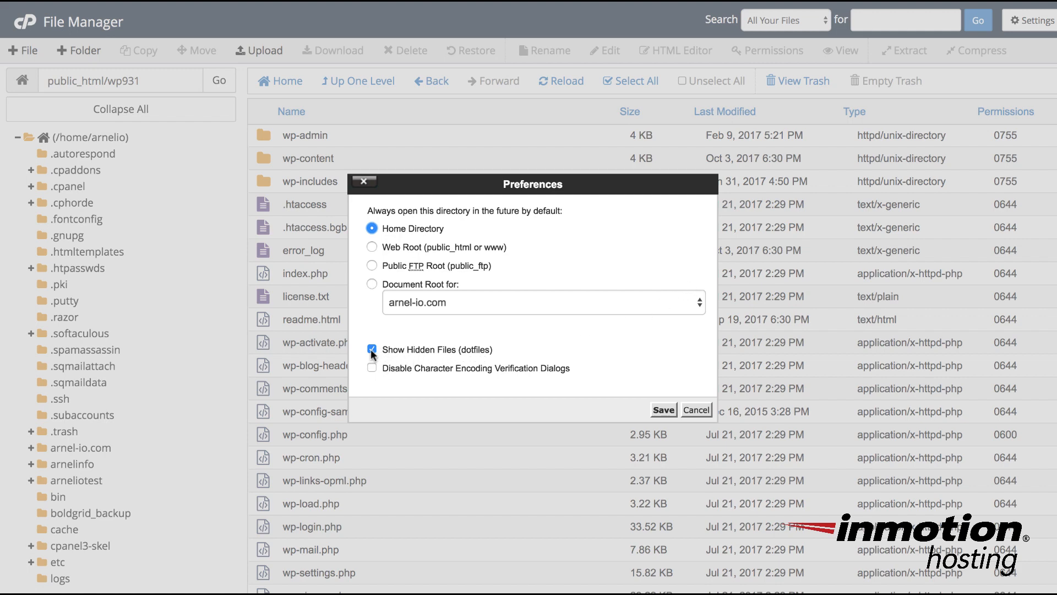
pyautogui.moveTo(380, 358)
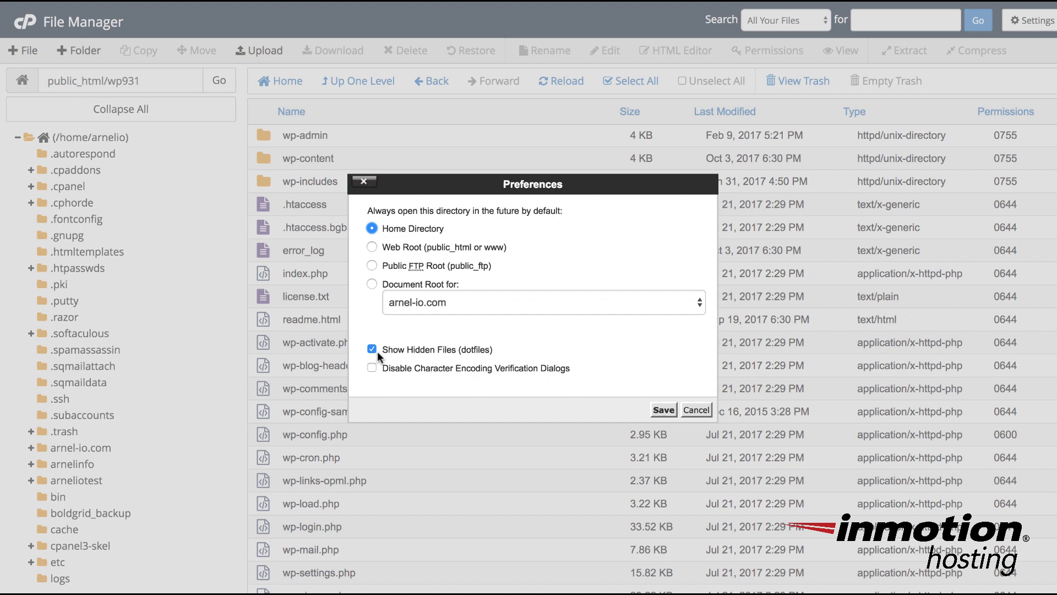
pyautogui.click(662, 410)
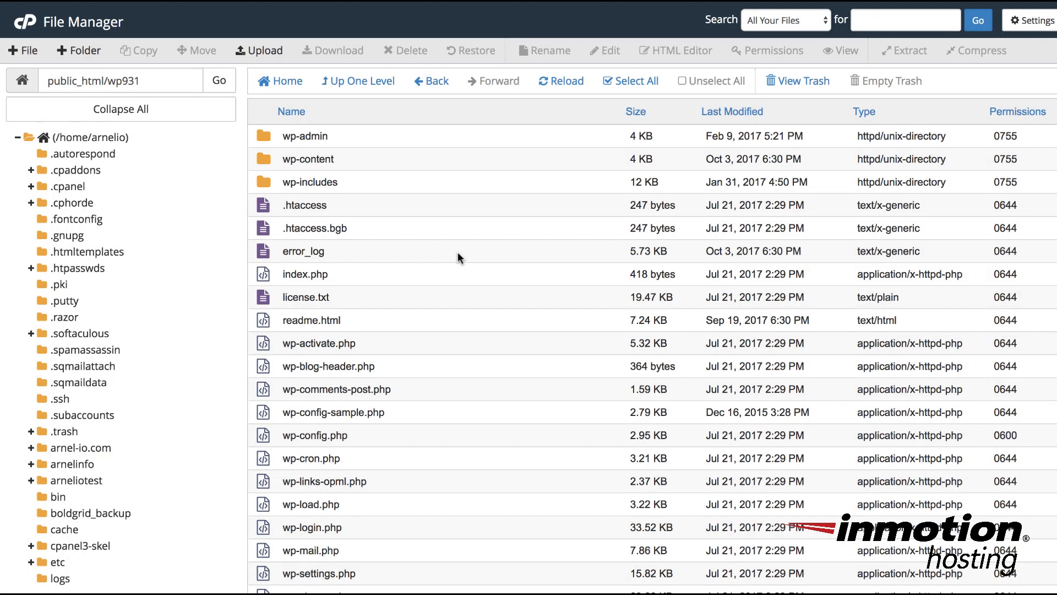
pyautogui.moveTo(275, 185)
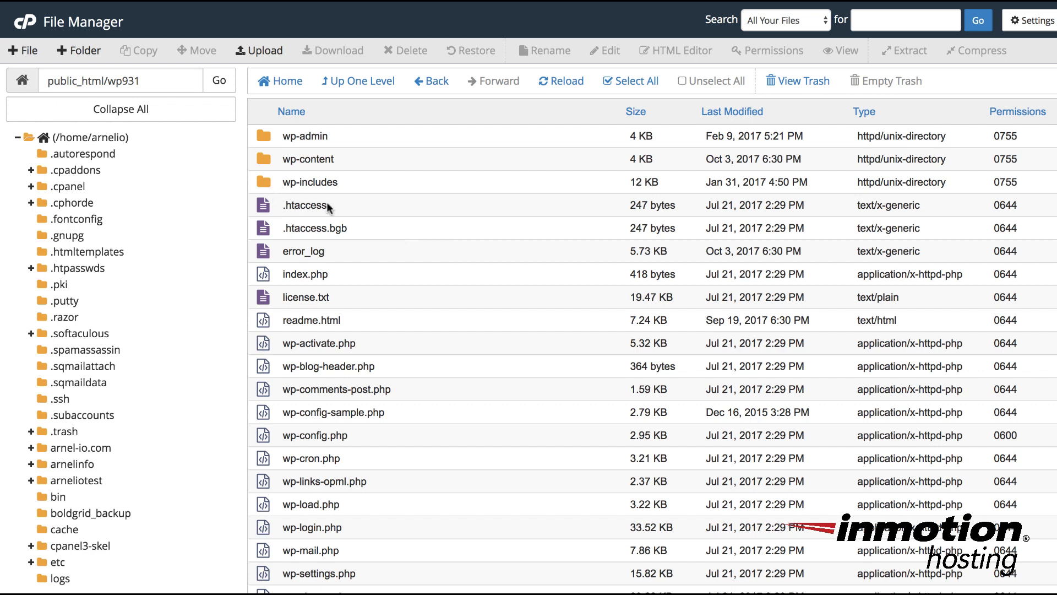
pyautogui.moveTo(269, 208)
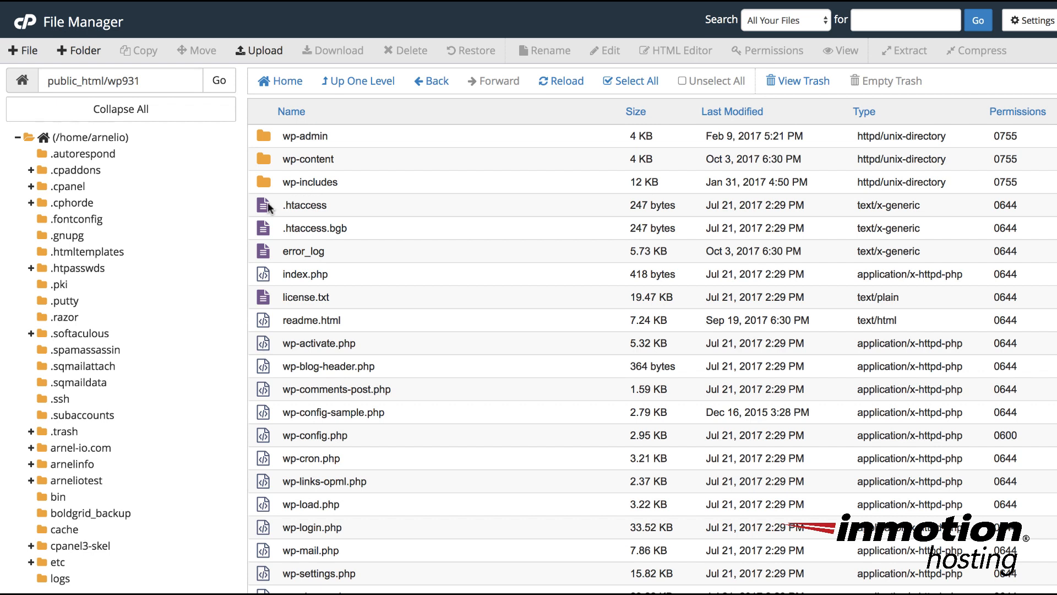
# Select .htaccess and open it in the code editor, confirming the encoding dialog
pyautogui.click(304, 205)
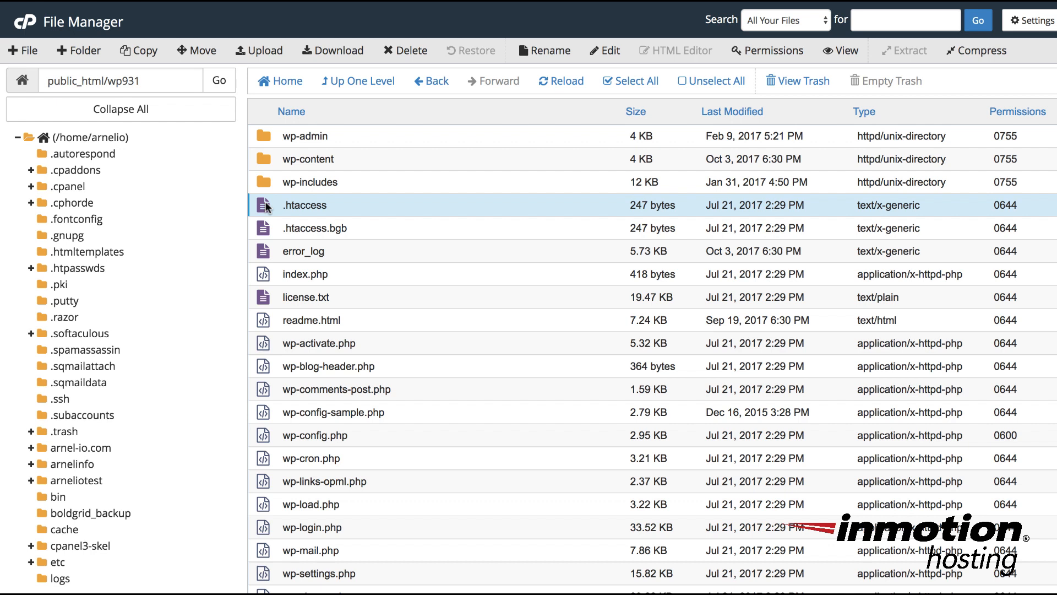
pyautogui.moveTo(268, 207)
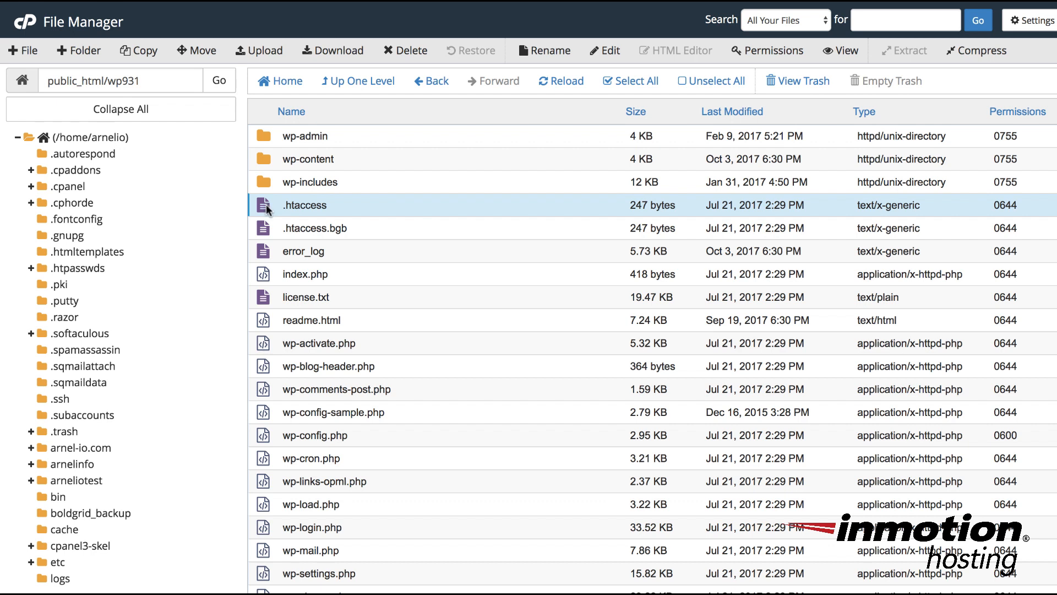
pyautogui.moveTo(607, 66)
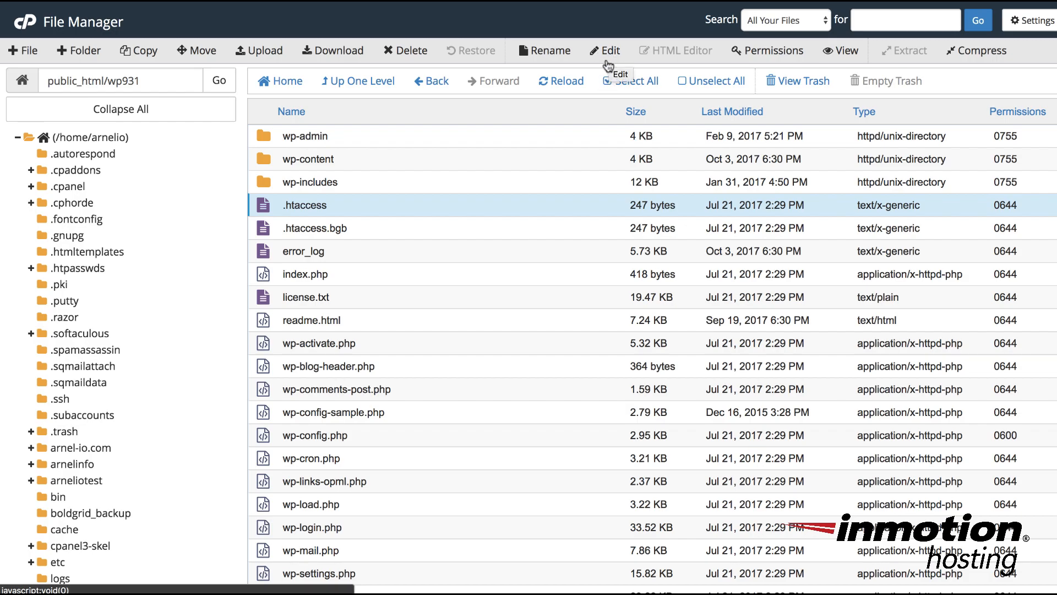
pyautogui.click(607, 50)
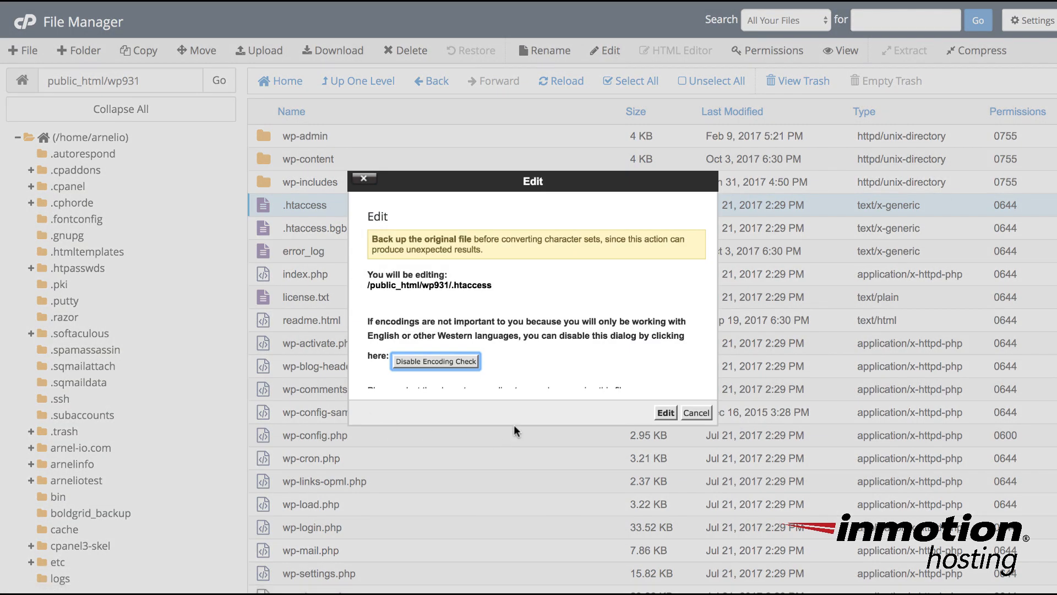
pyautogui.moveTo(554, 268)
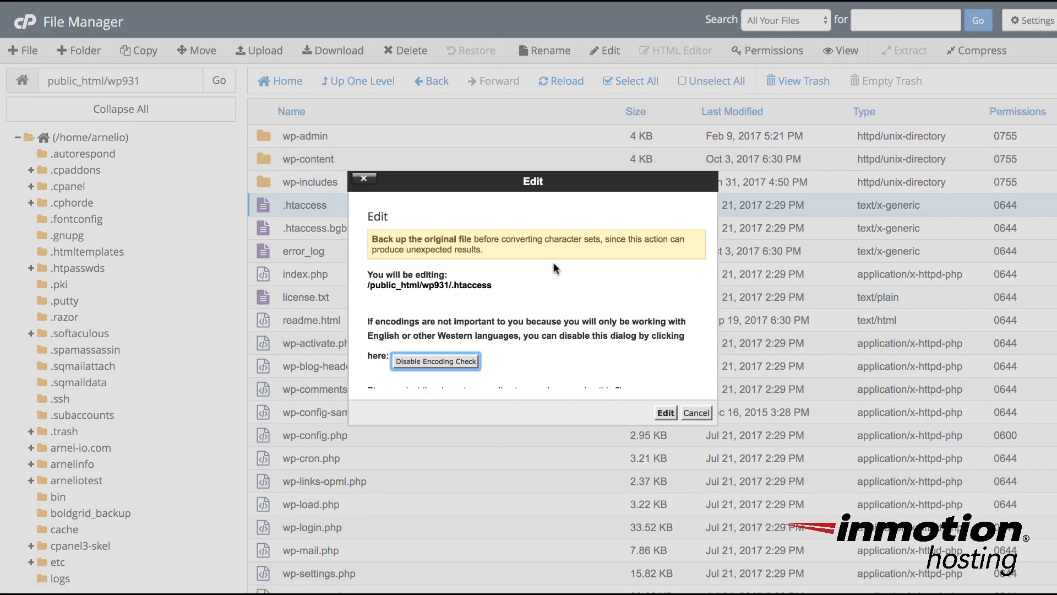
pyautogui.moveTo(527, 262)
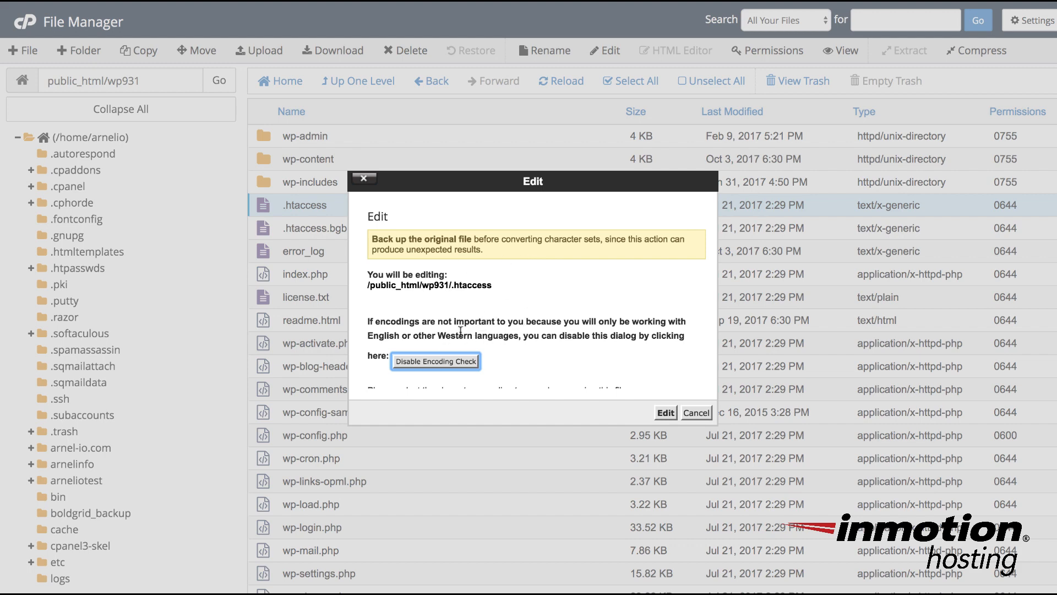
pyautogui.click(665, 412)
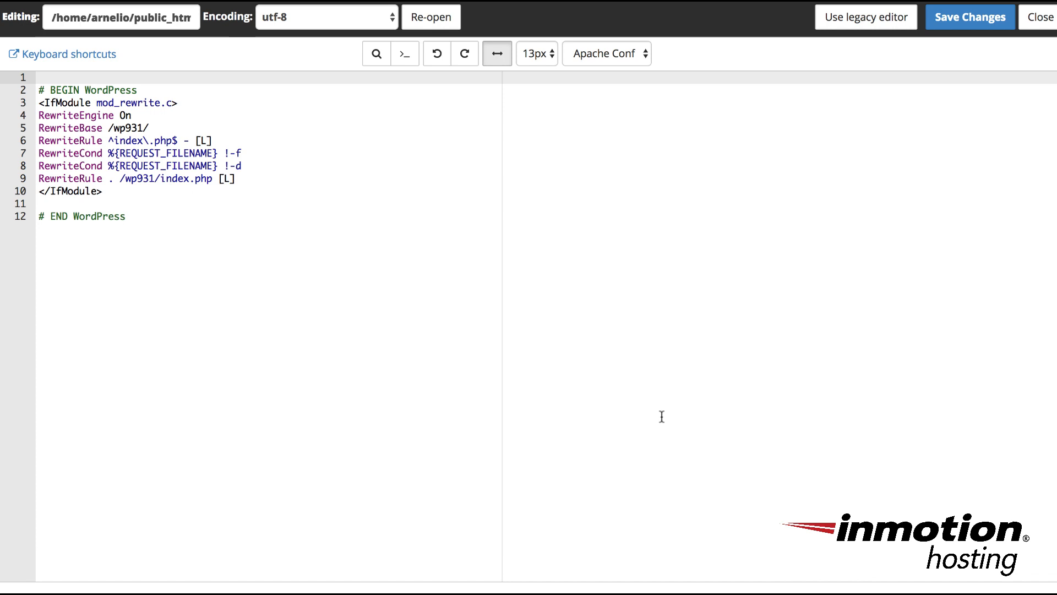
pyautogui.moveTo(282, 187)
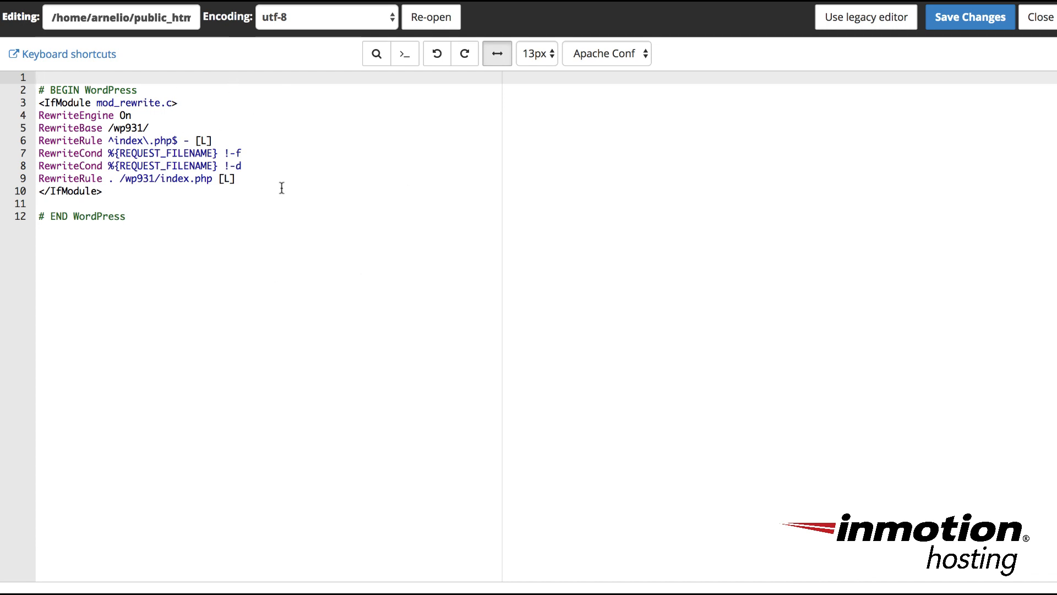
pyautogui.moveTo(275, 173)
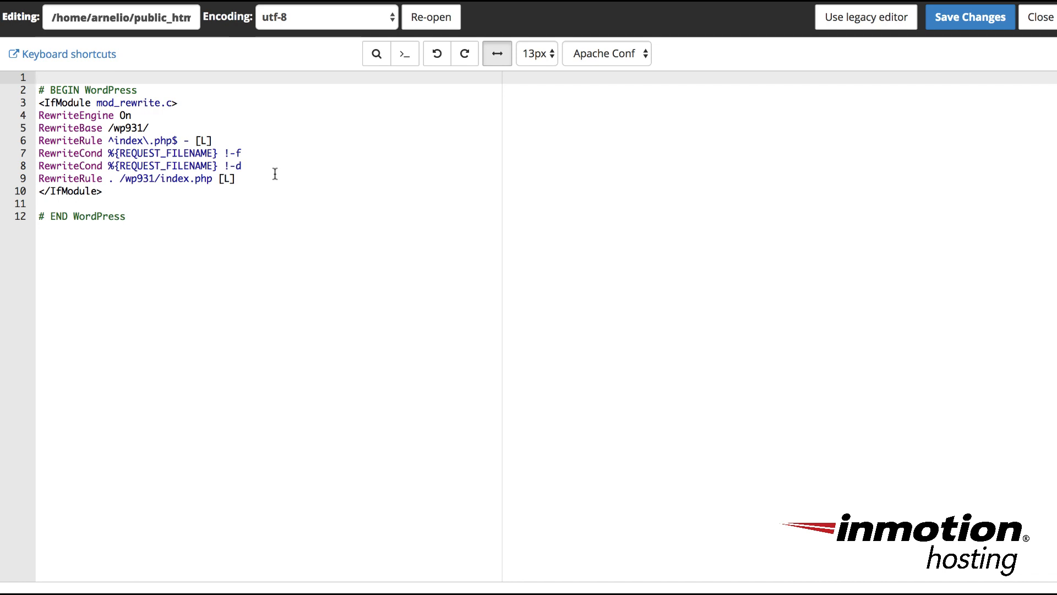
pyautogui.moveTo(825, 40)
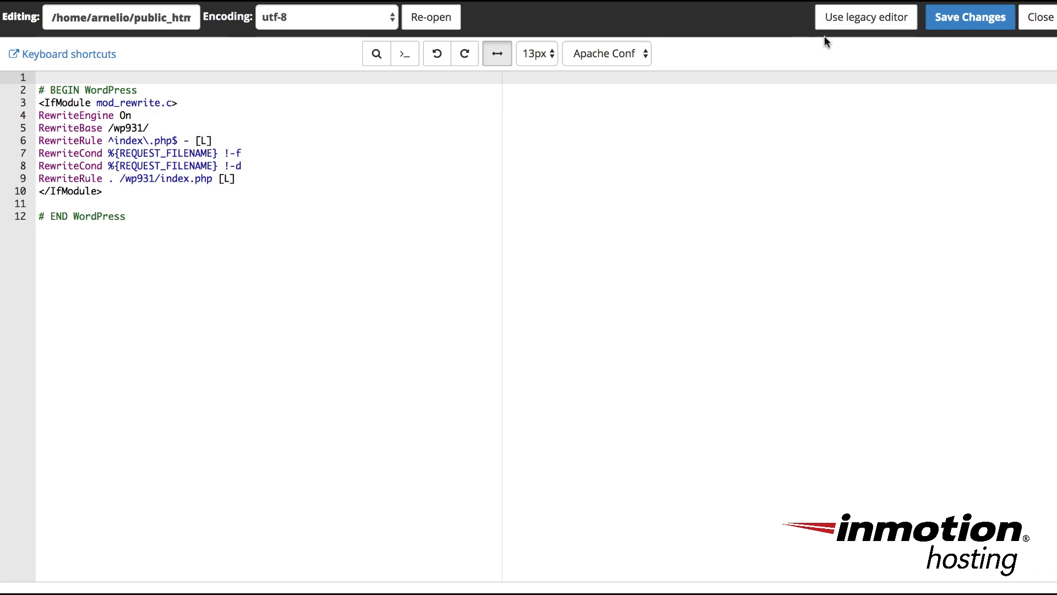
pyautogui.moveTo(977, 18)
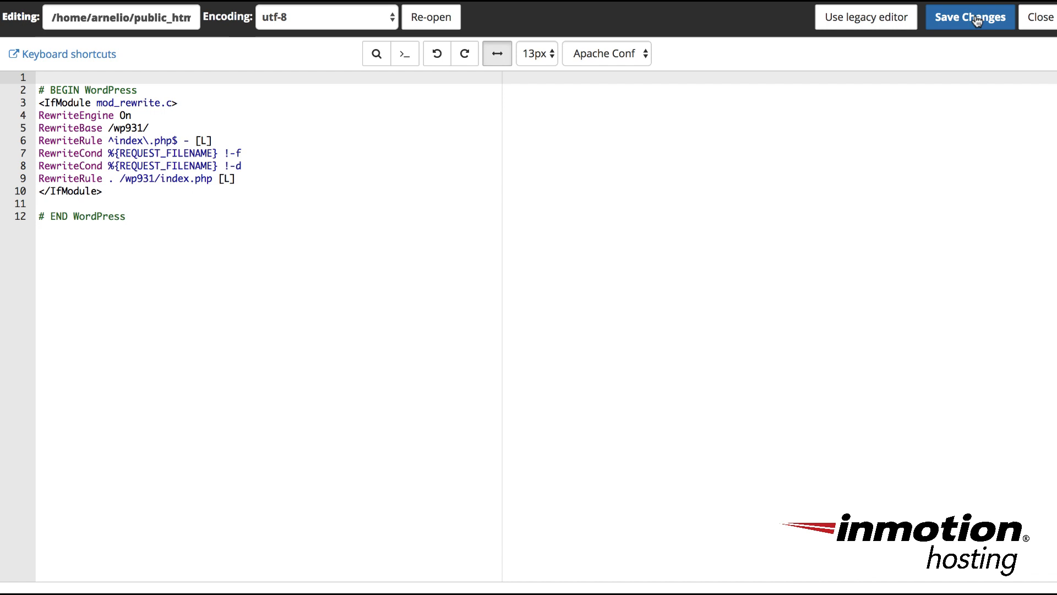
# Save the .htaccess edit with the extra 's' after '# END WordPress'
pyautogui.click(970, 16)
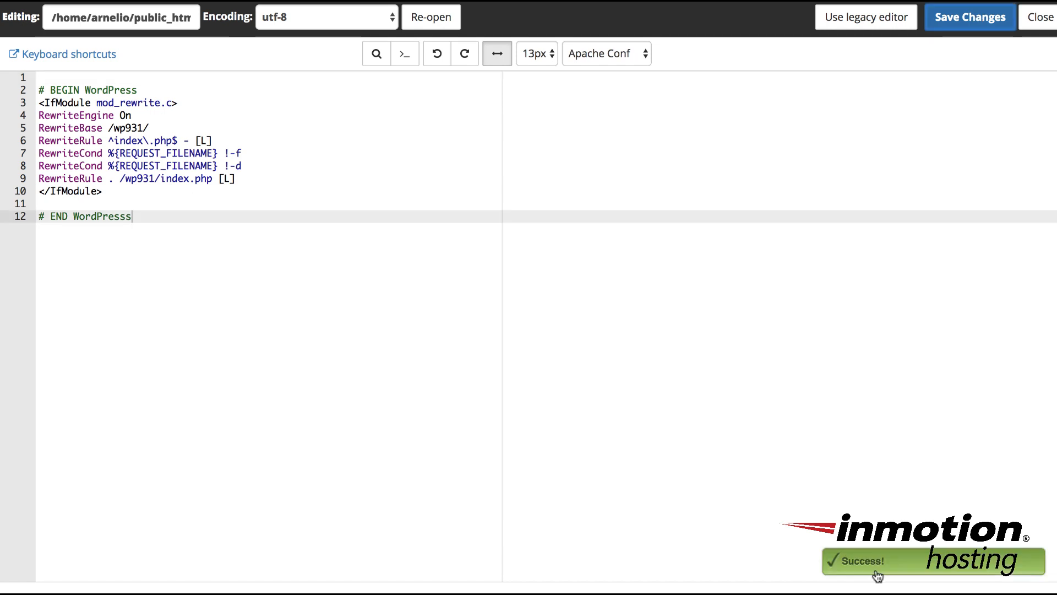
pyautogui.moveTo(877, 576)
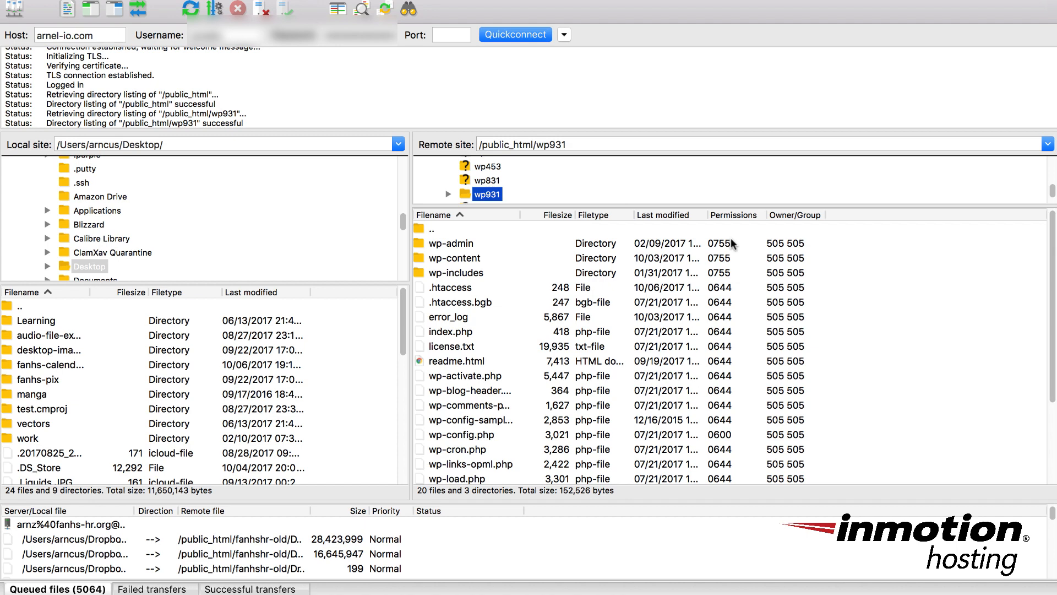
pyautogui.moveTo(510, 275)
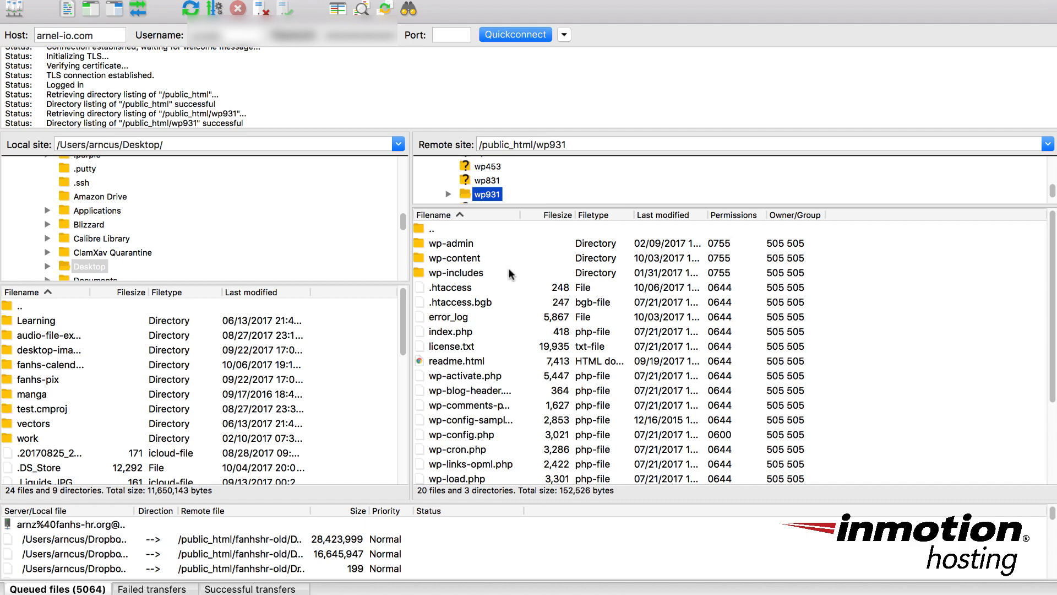
# Select the server's .htaccess in FileZilla's public_html/wp931 listing
pyautogui.click(449, 287)
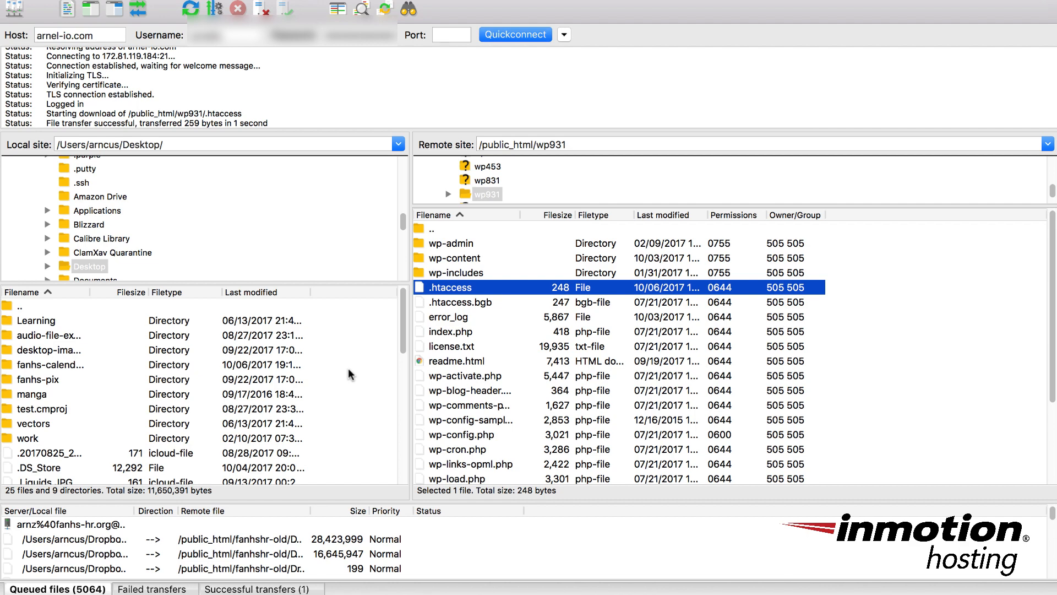
pyautogui.moveTo(381, 69)
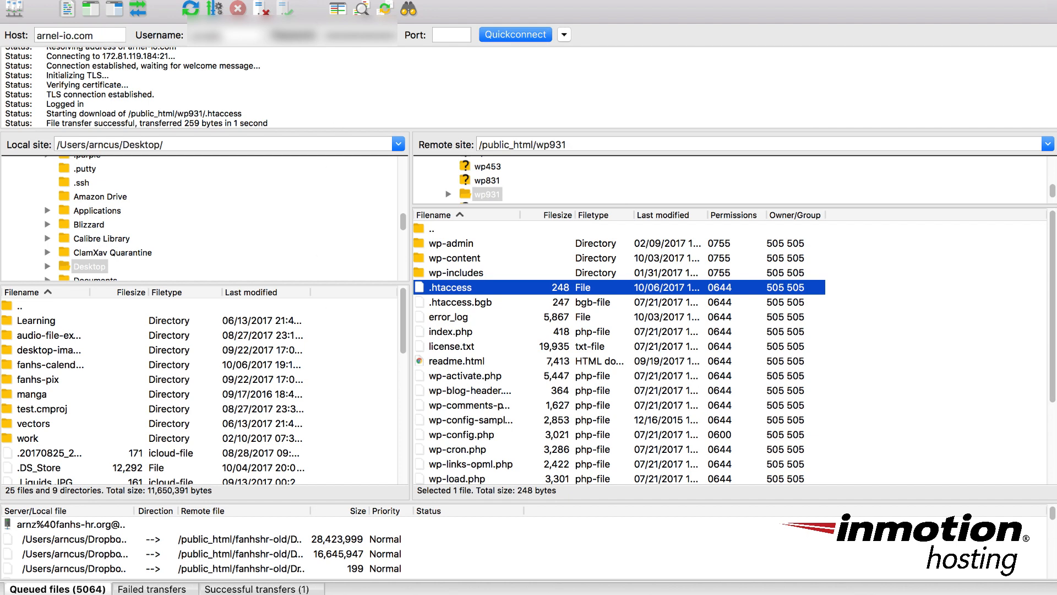
# Open the downloaded .htaccess in TextEdit and delete the extra 's' from 'WordPresss'
pyautogui.doubleClick(449, 287)
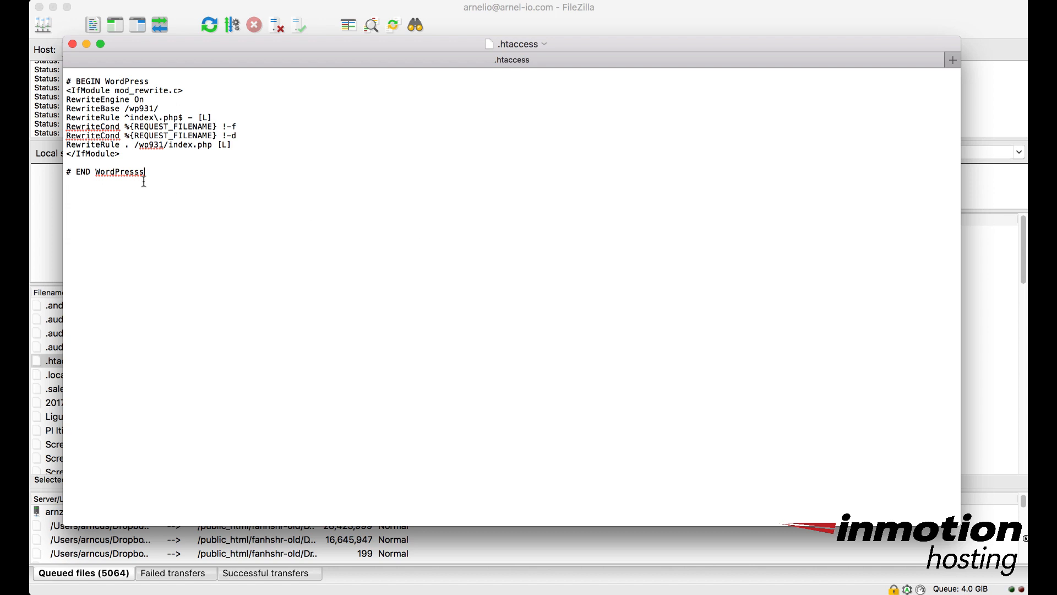
pyautogui.press('Backspace')
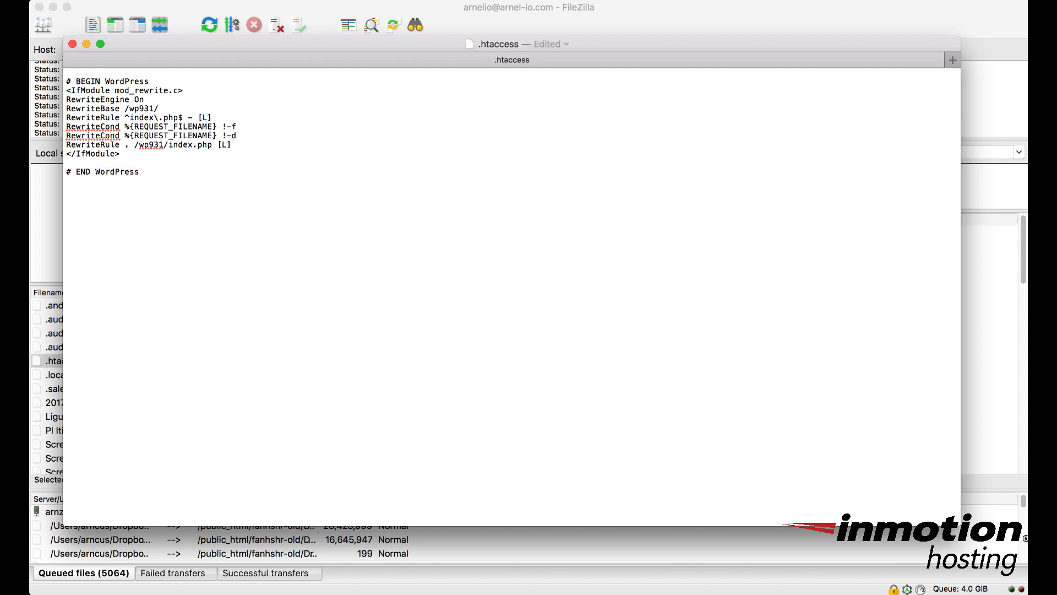
pyautogui.moveTo(145, 43)
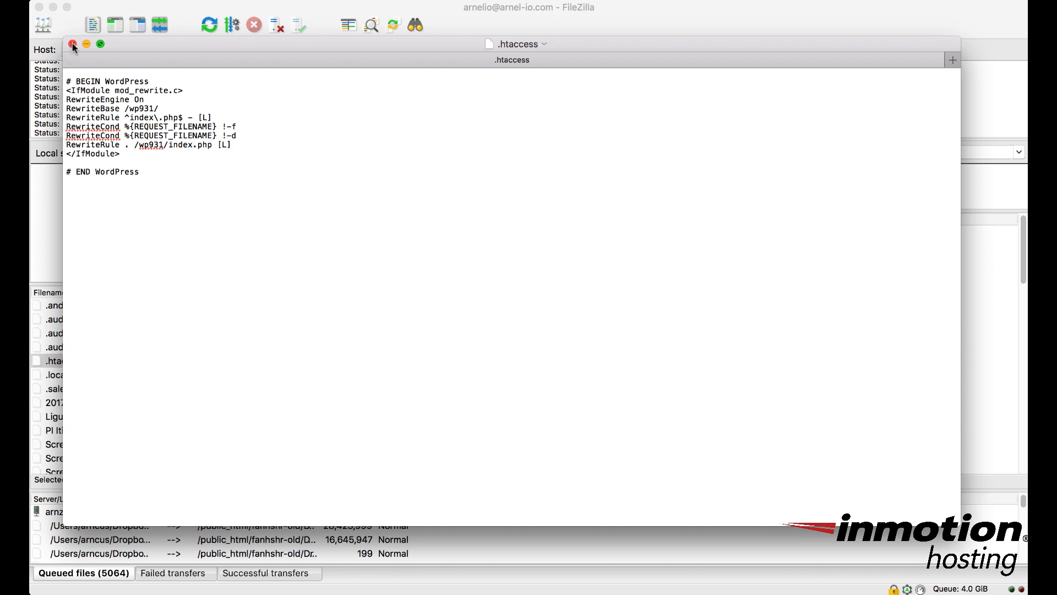
# Close TextEdit, browse to wp931, and overwrite the server's .htaccess with the edited copy
pyautogui.click(70, 44)
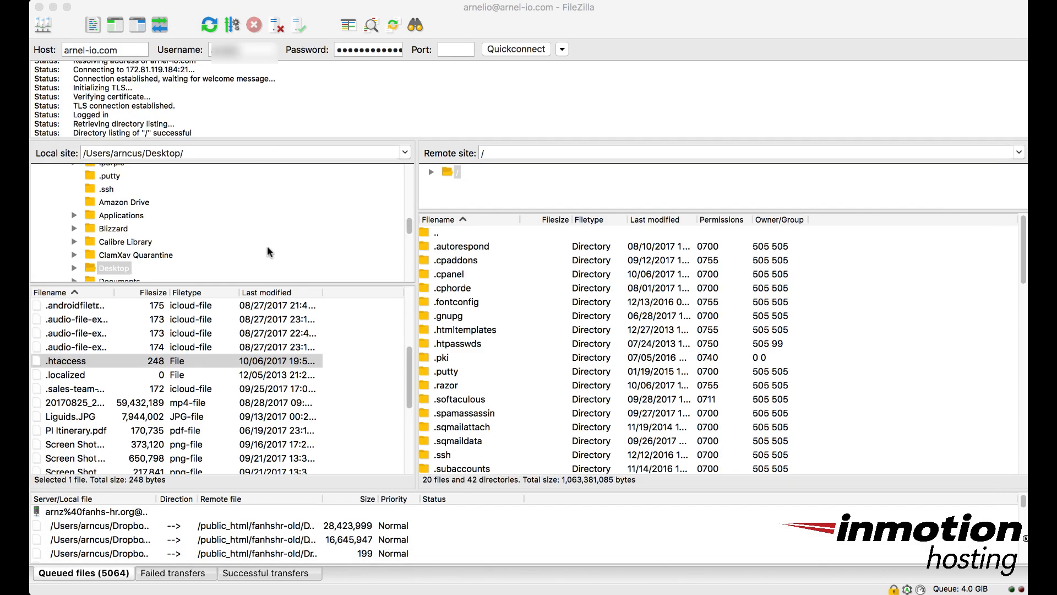
pyautogui.click(67, 361)
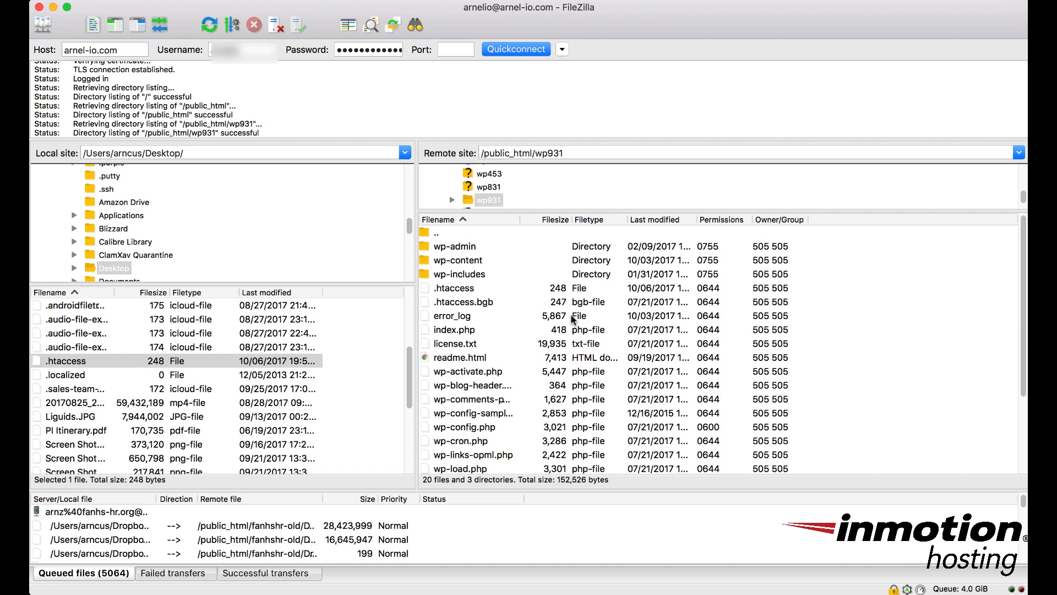
pyautogui.click(66, 360)
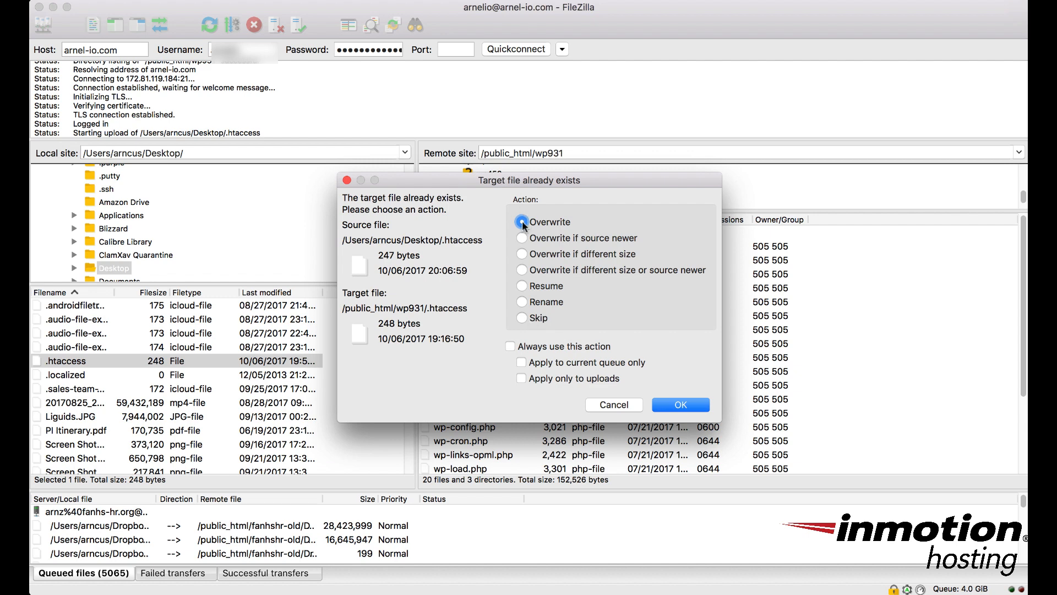
pyautogui.click(680, 405)
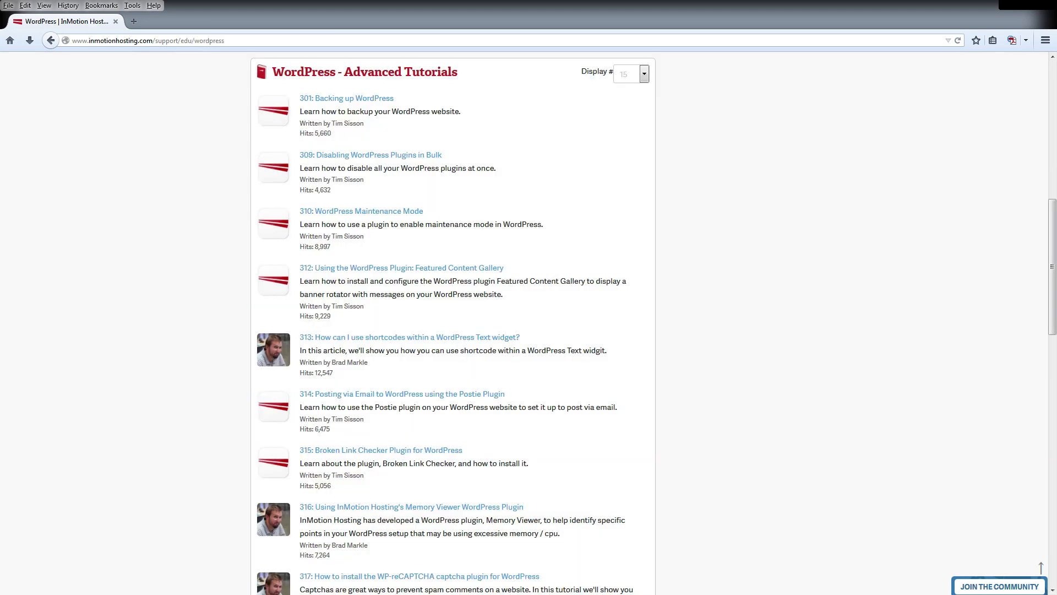
# Pass through the Join the Community page to the Support Center home page
pyautogui.click(53, 41)
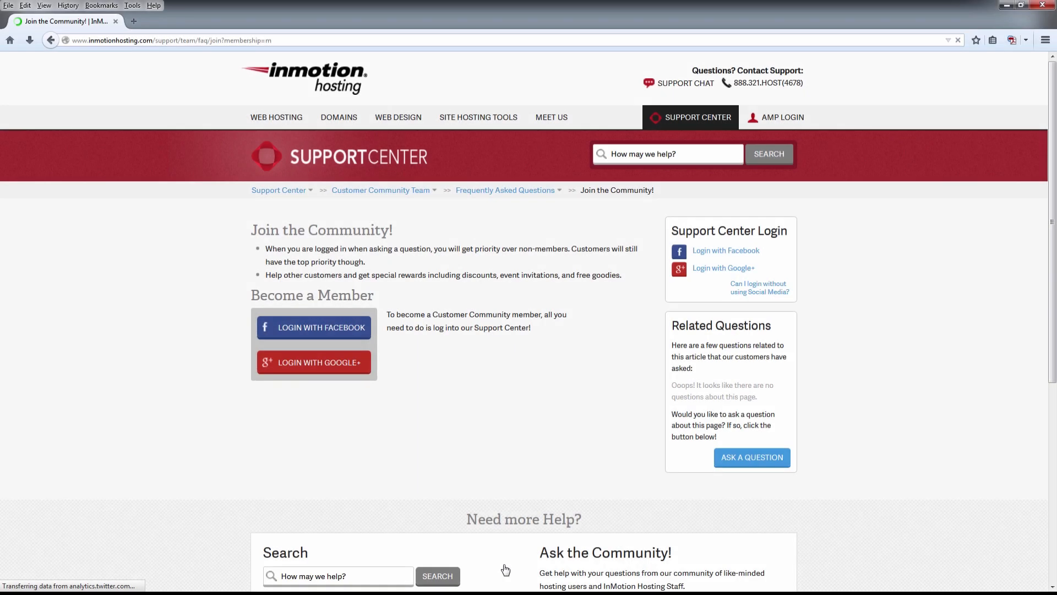
pyautogui.click(278, 190)
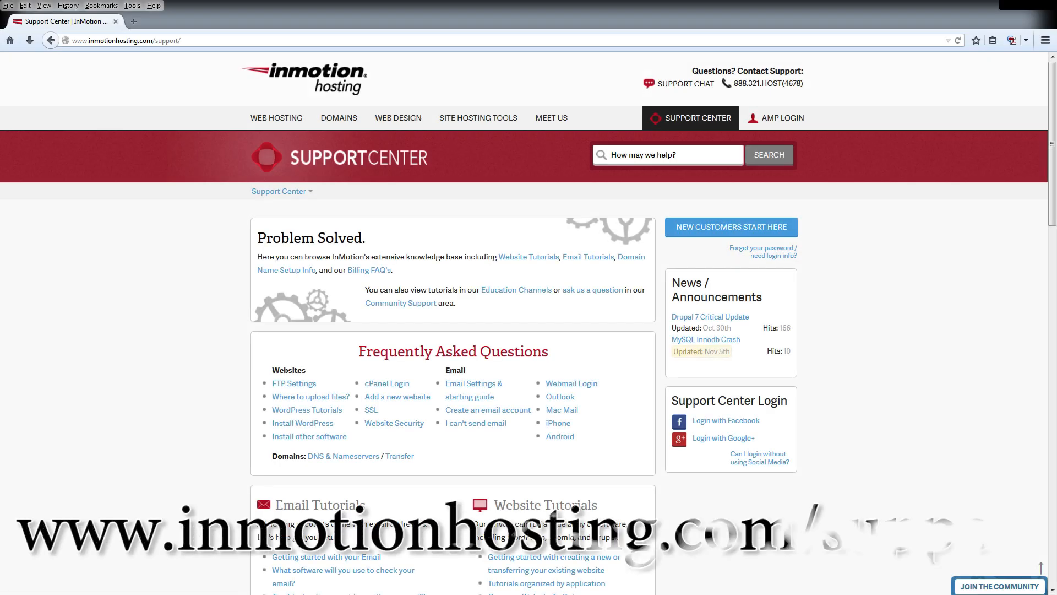